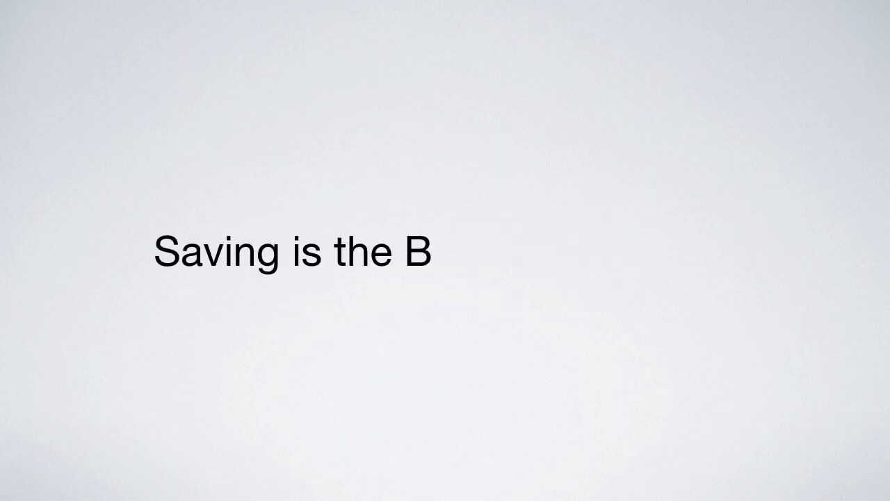
text(arrier to Growth.)
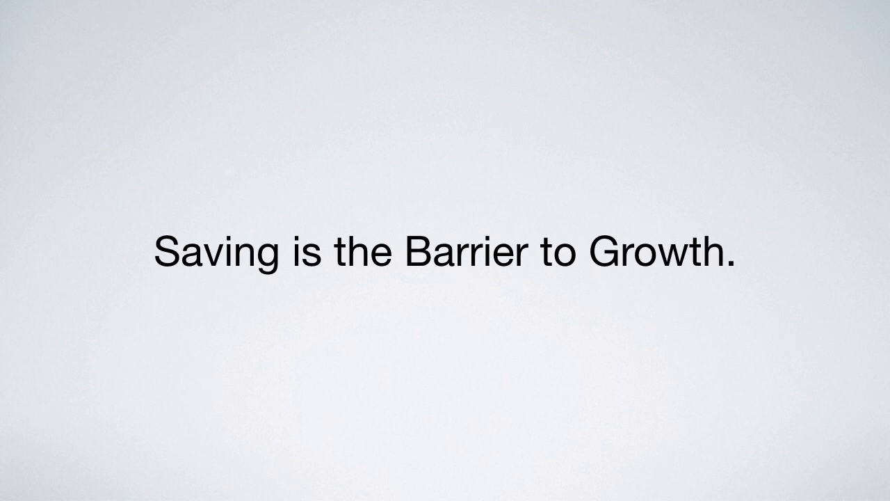